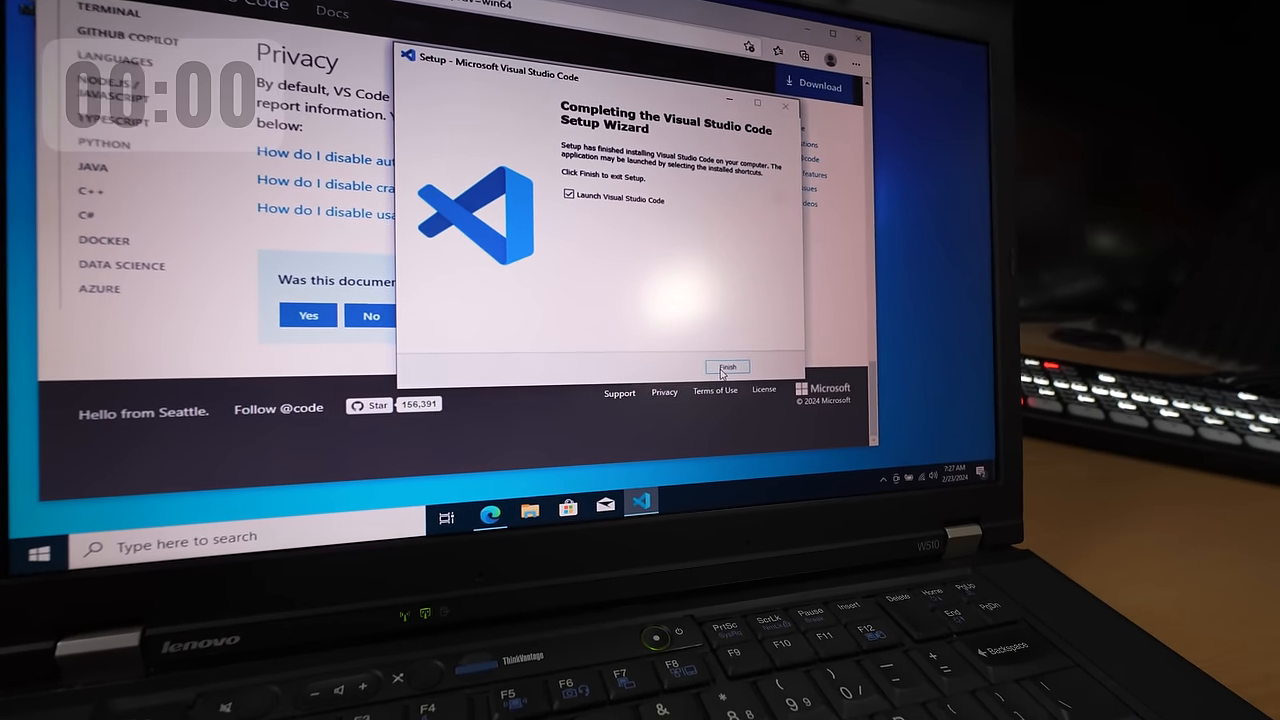
Step: Finish the Setup Wizard with 'Launch Visual Studio Code' checked to open the editor
left_click(727, 367)
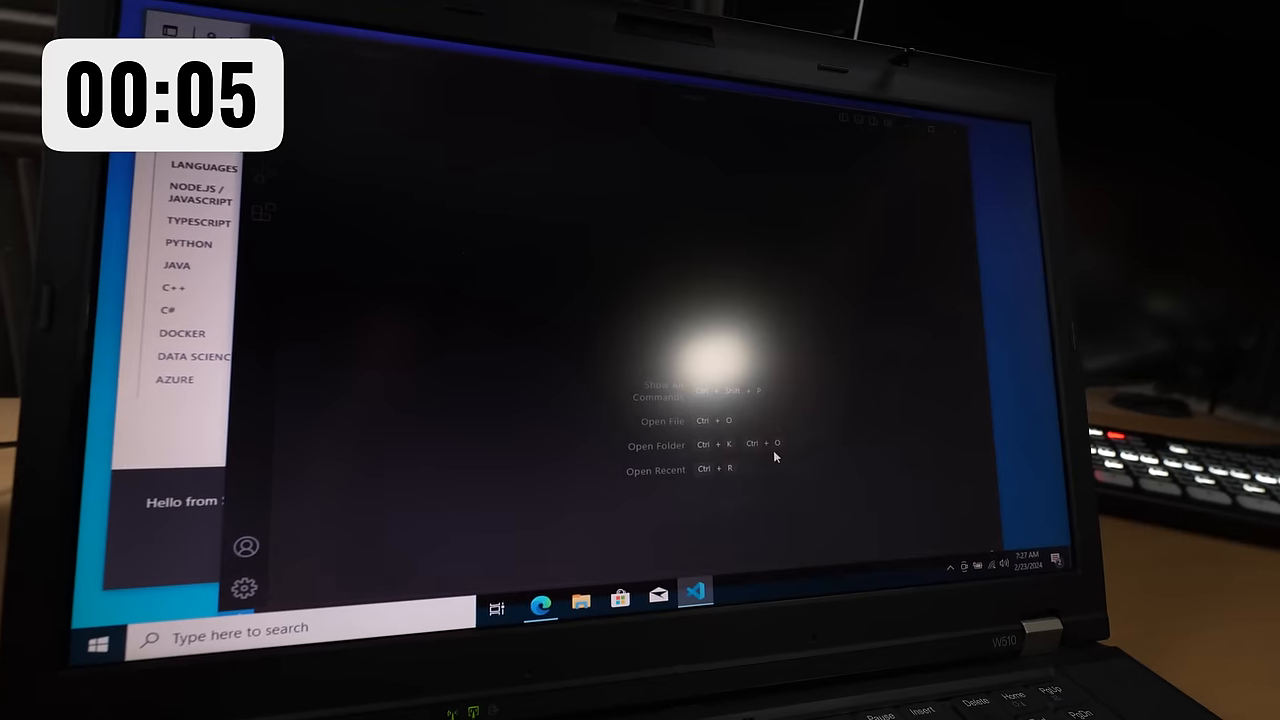